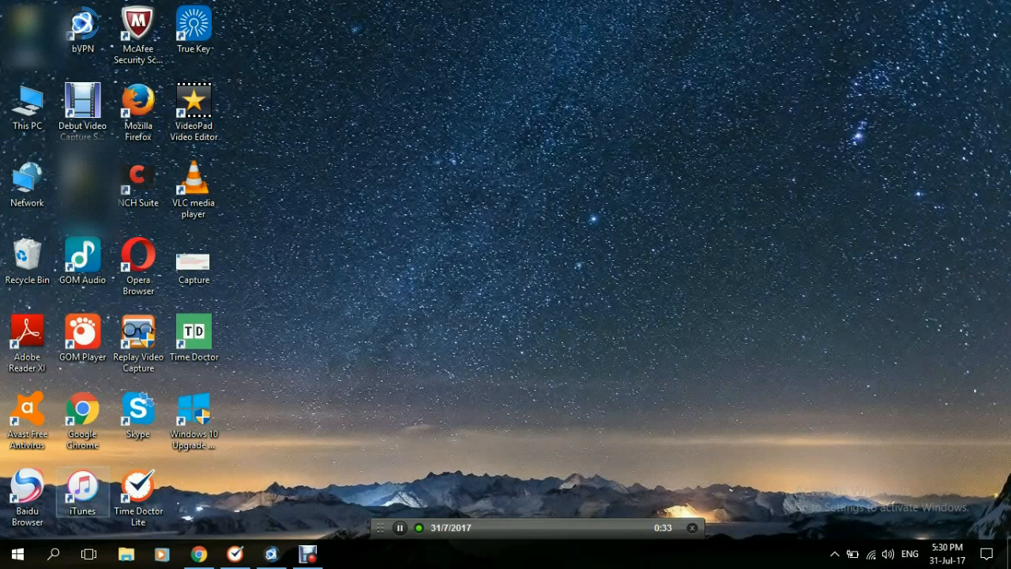
Step: Reach the Network & Internet status page from the Start menu's Settings
left_click(14, 551)
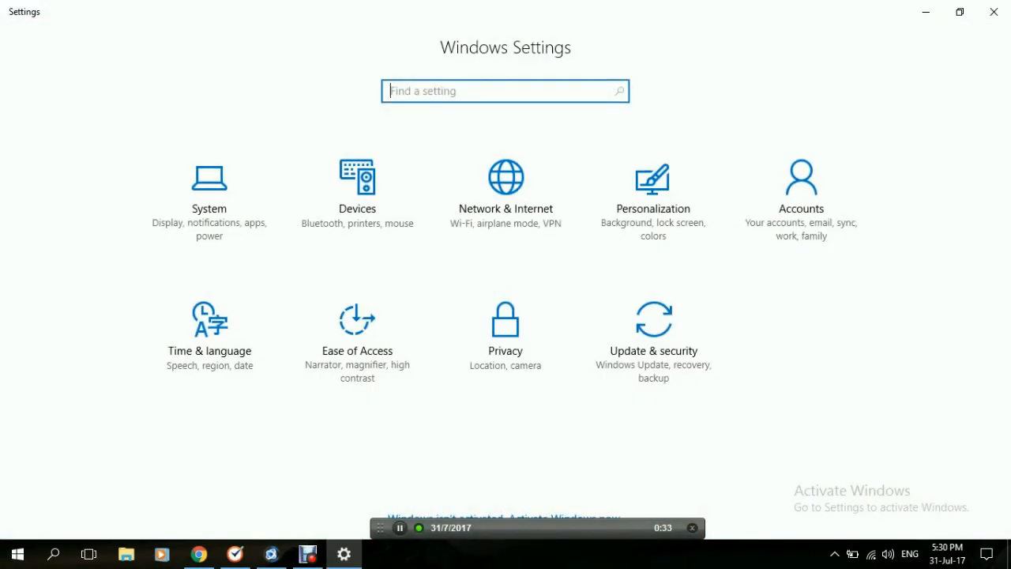
mouse_move(506, 203)
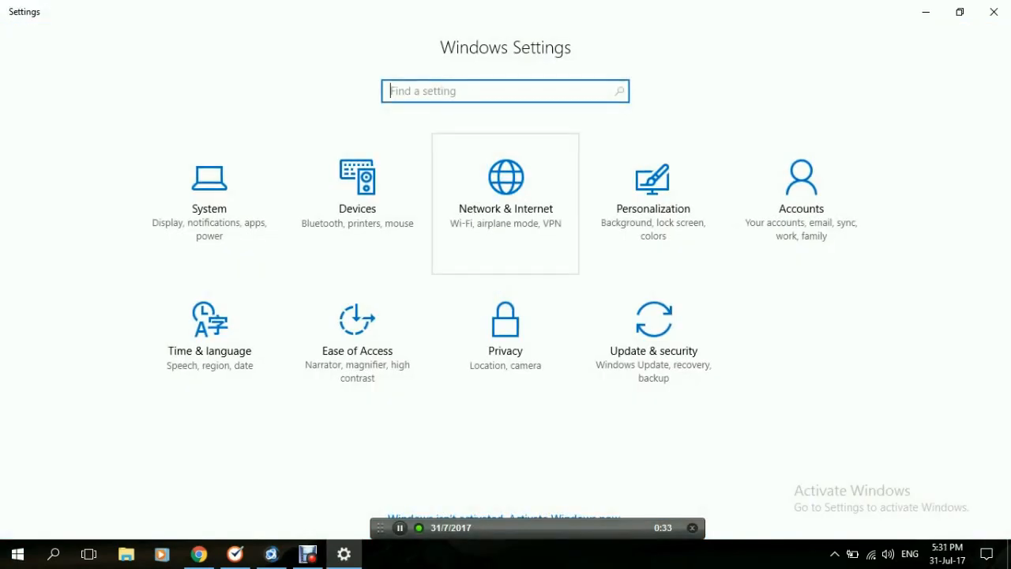
left_click(506, 189)
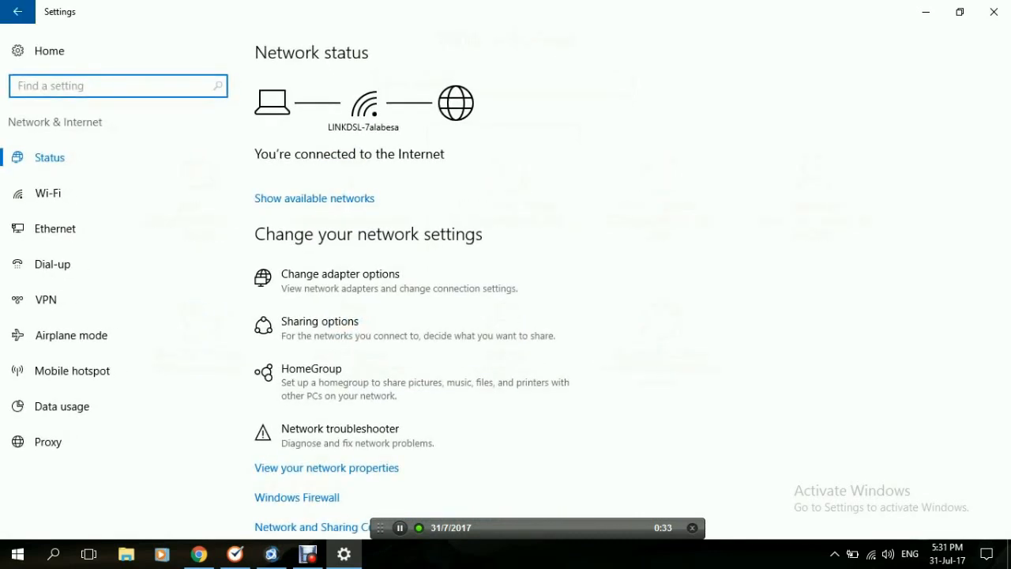
mouse_move(46, 300)
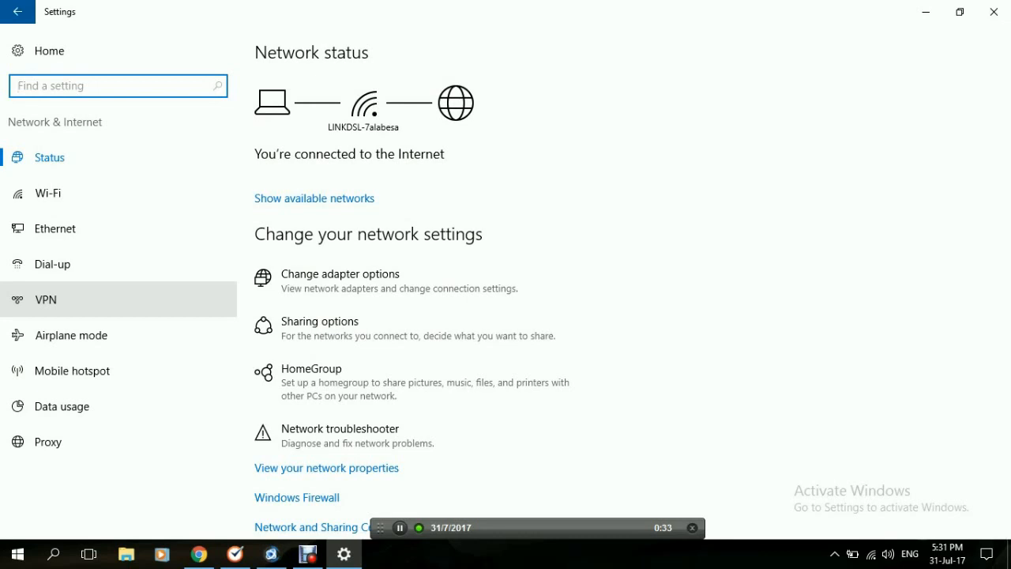
Step: From the VPN page, use Change adapter options to reach the Network Connections list
left_click(44, 300)
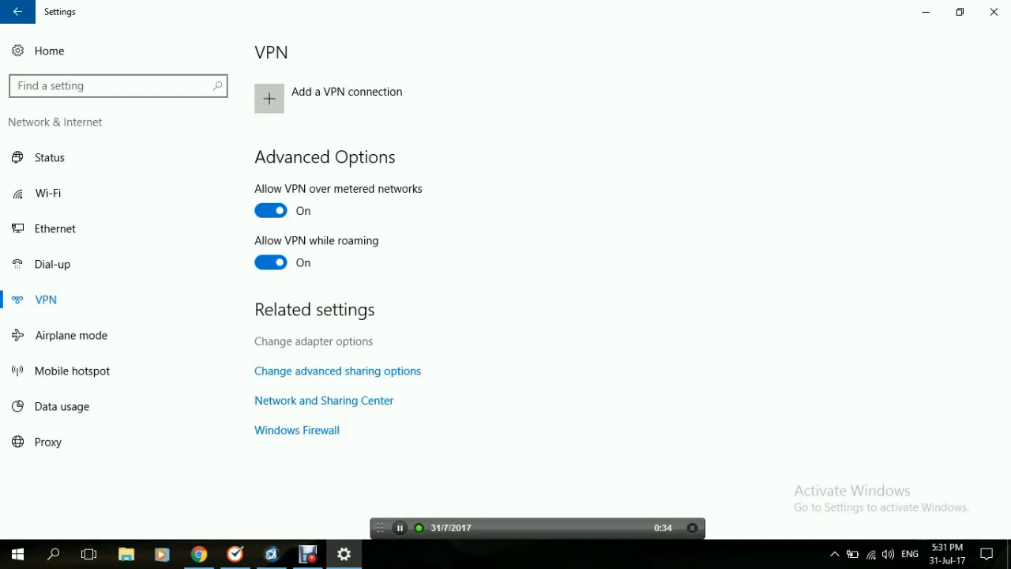
left_click(312, 341)
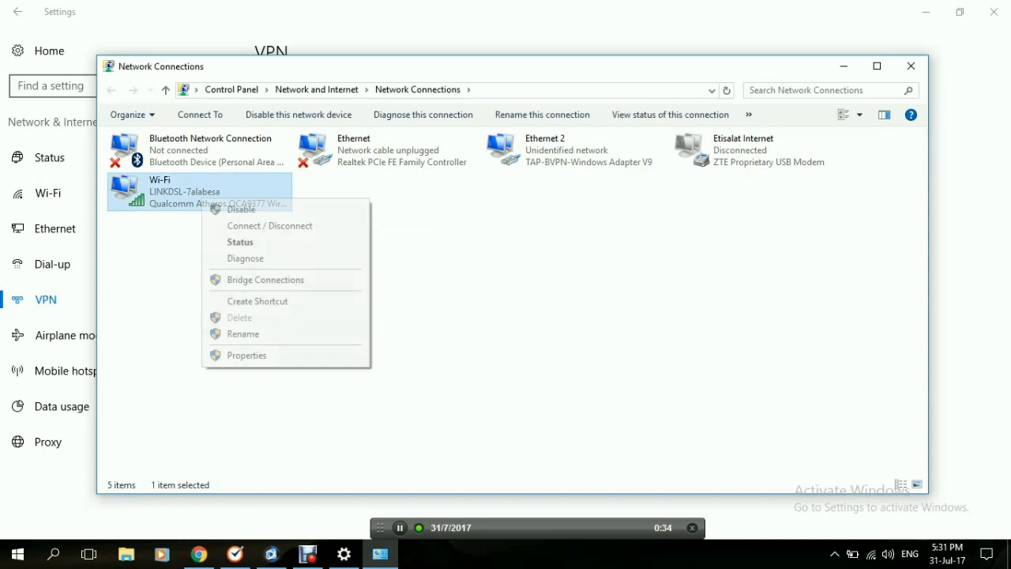
mouse_move(246, 354)
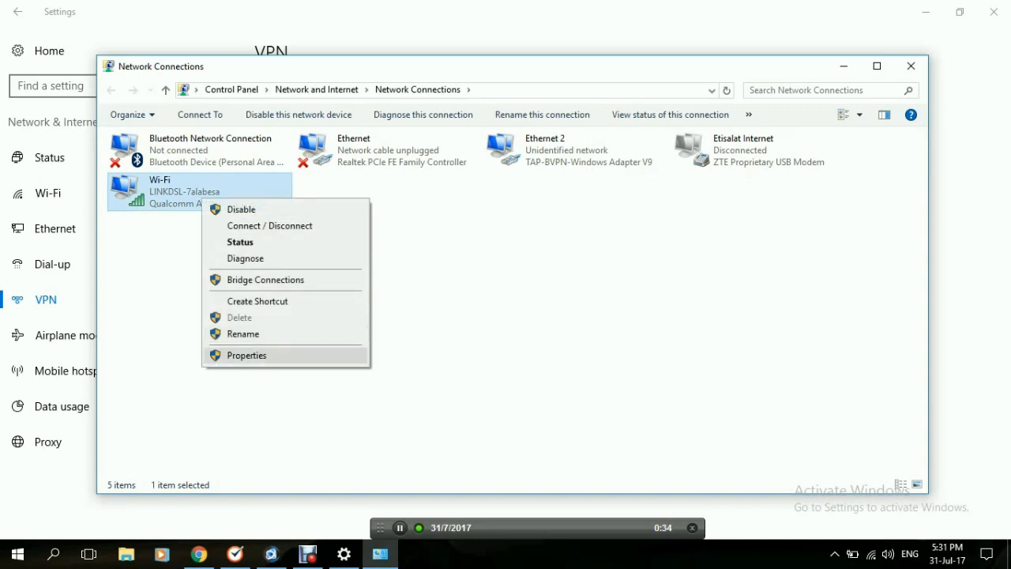
Step: View the Wi-Fi adapter's Properties, then close Network Connections and Settings back to the desktop
left_click(246, 354)
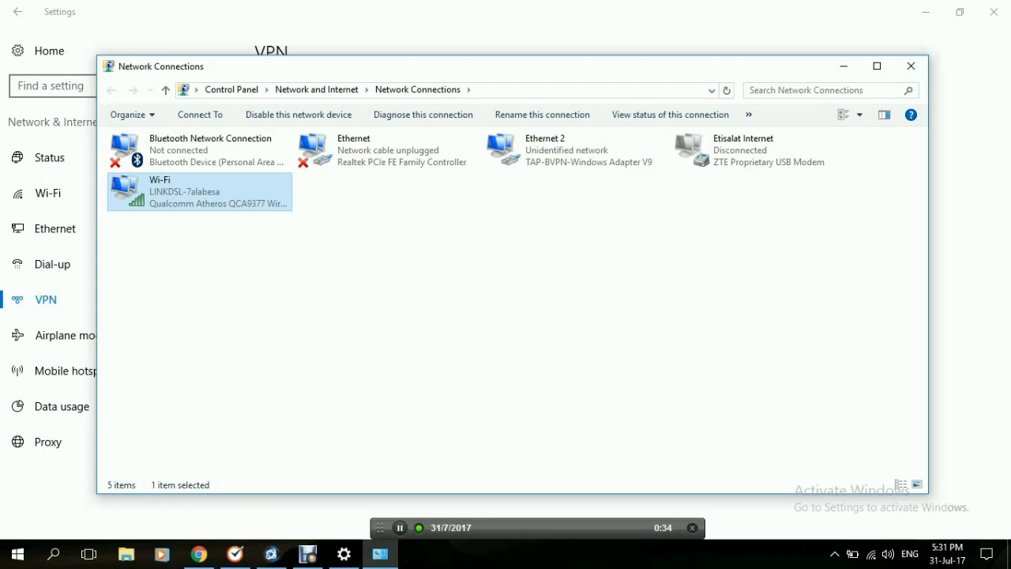
left_click(909, 66)
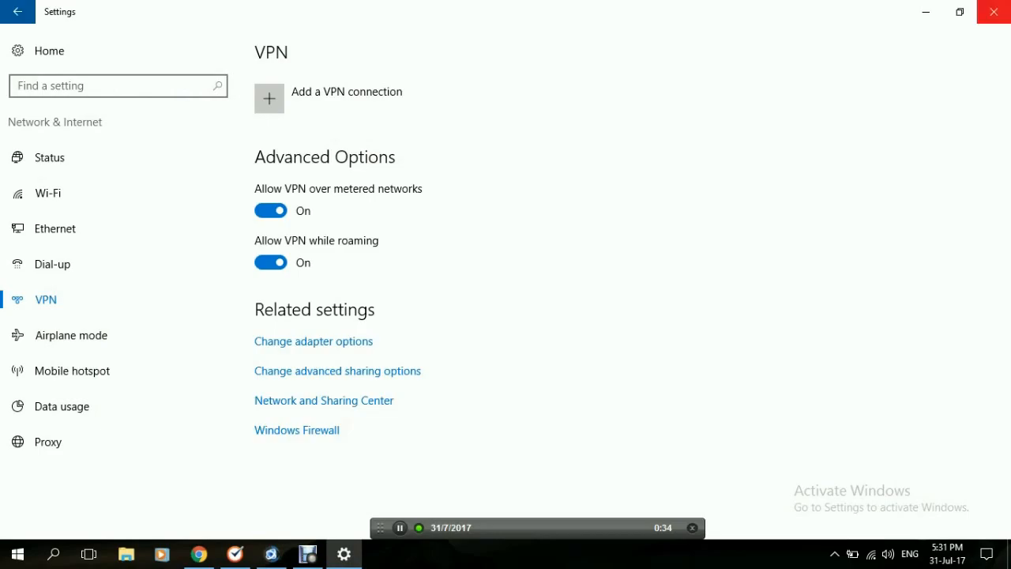
left_click(993, 11)
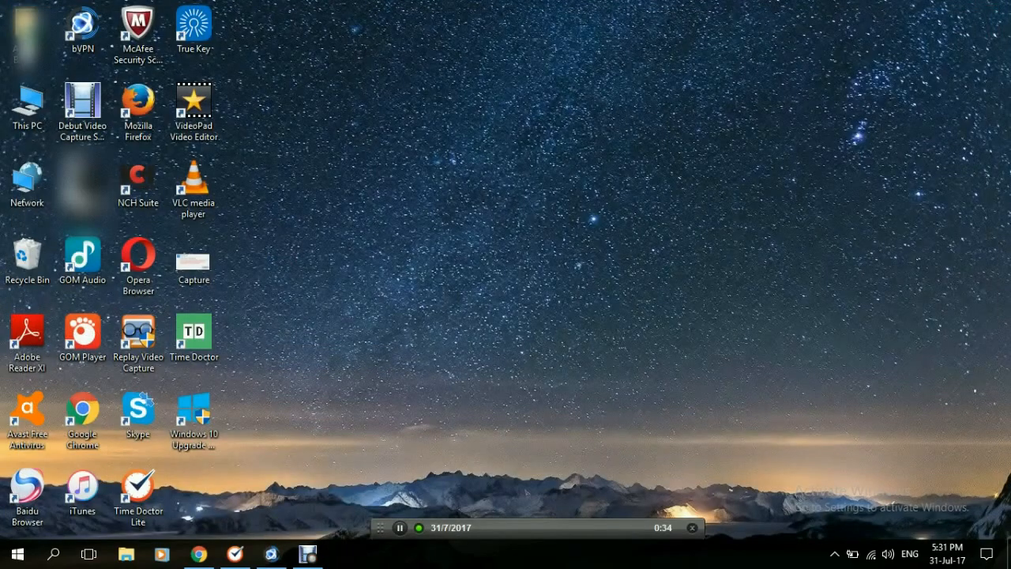